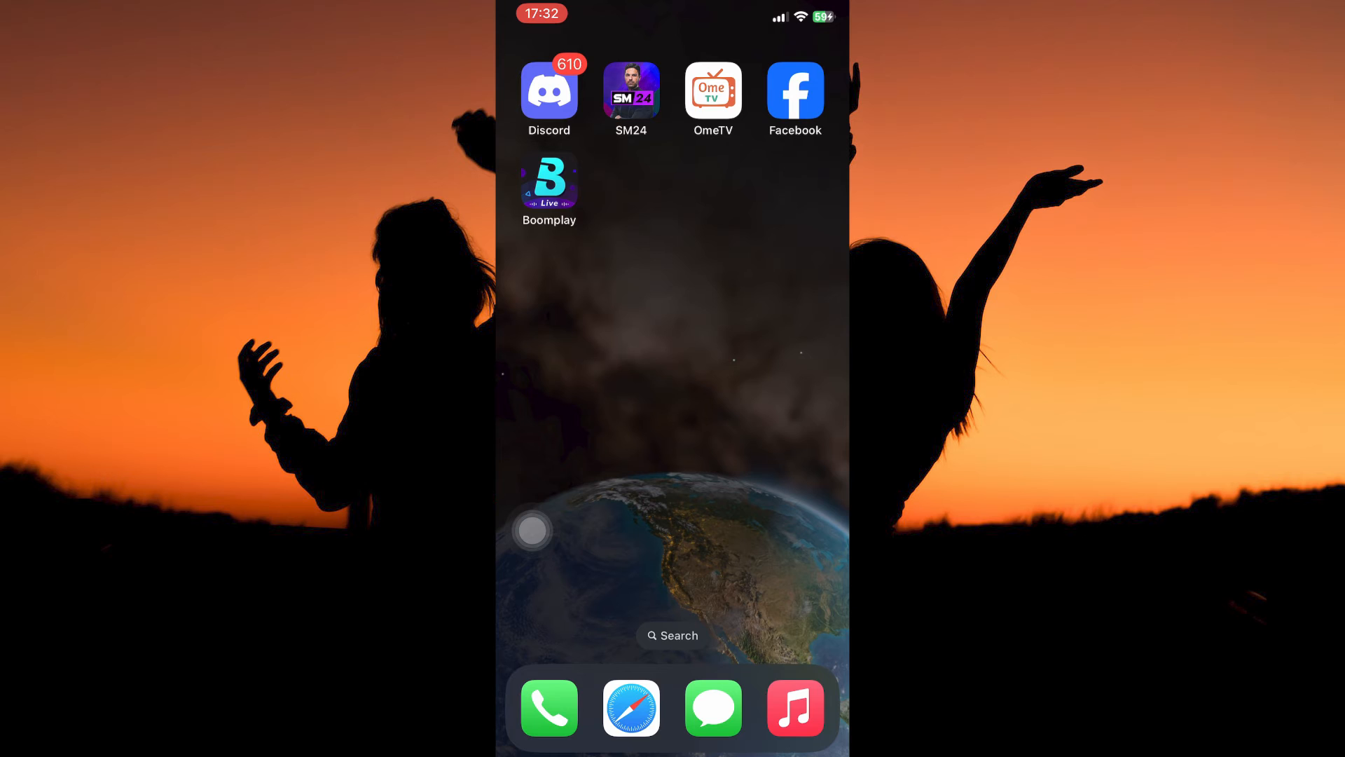
Launch Discord, go to the Friends tab and bring up BnK's profile card.
{"action": "left_click", "coordinate": [548, 91]}
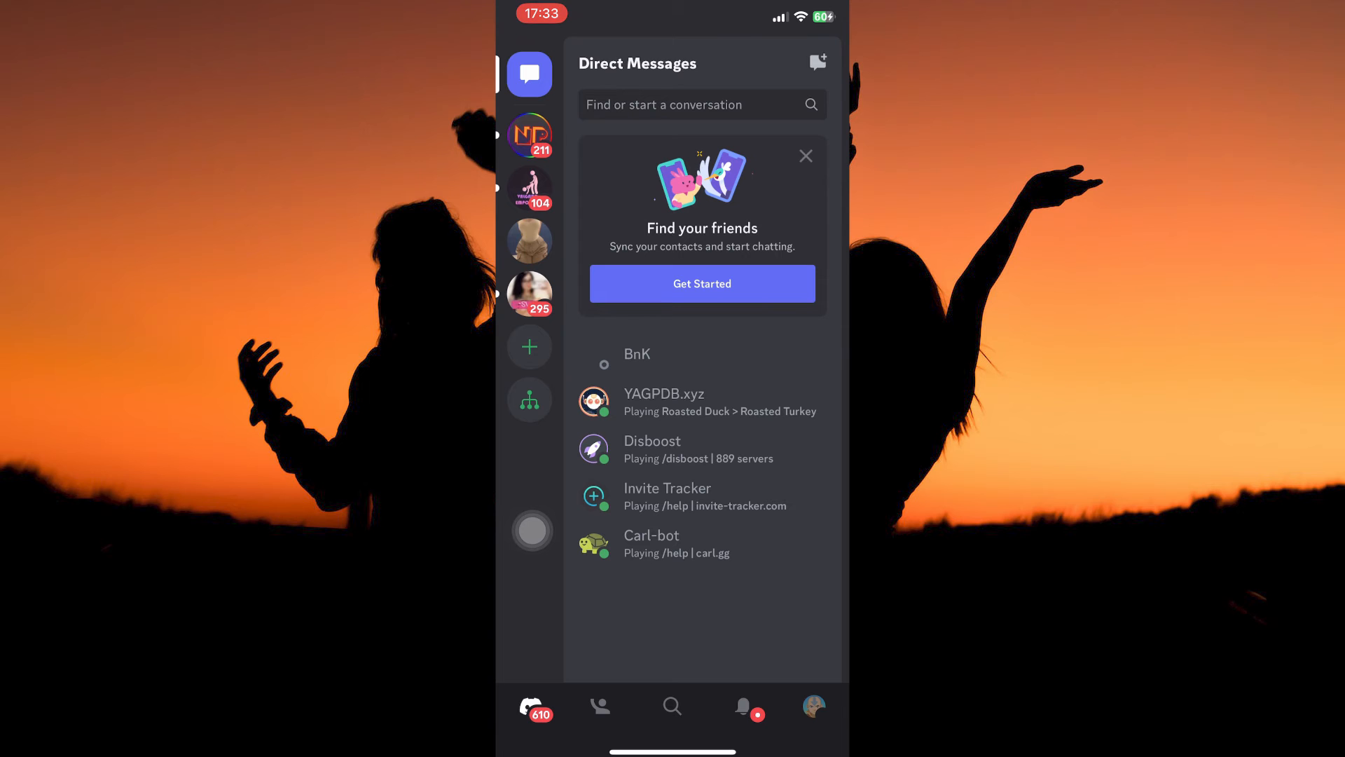
{"action": "left_click", "coordinate": [600, 705]}
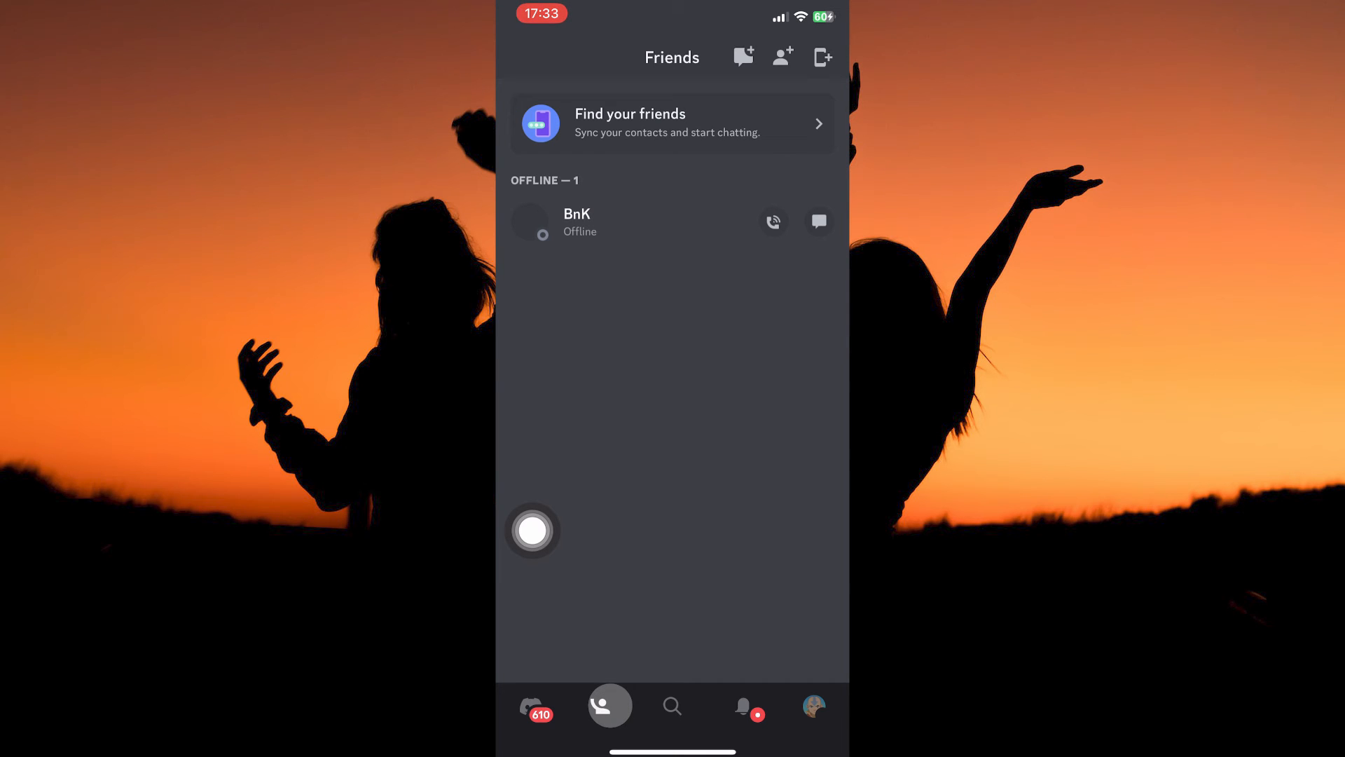
{"action": "left_click", "coordinate": [577, 213]}
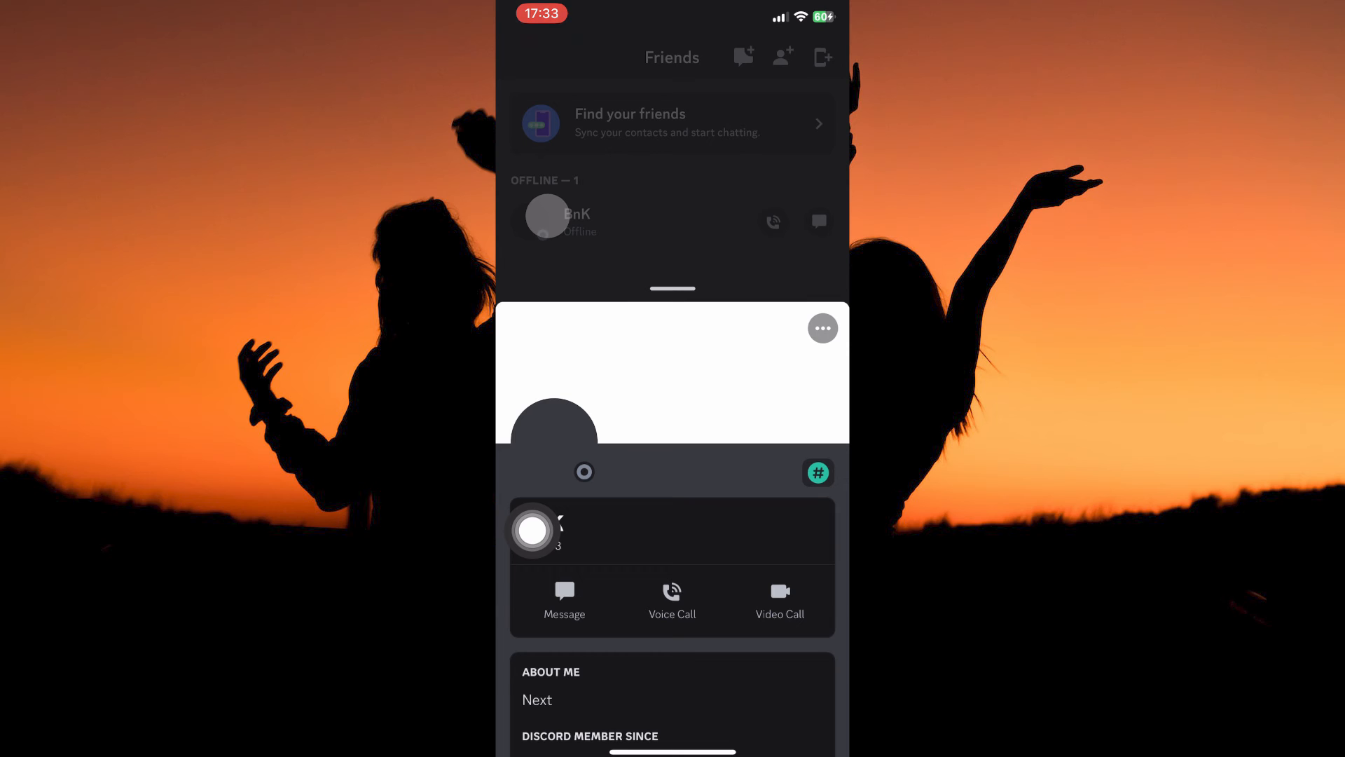
{"action": "left_click", "coordinate": [822, 327]}
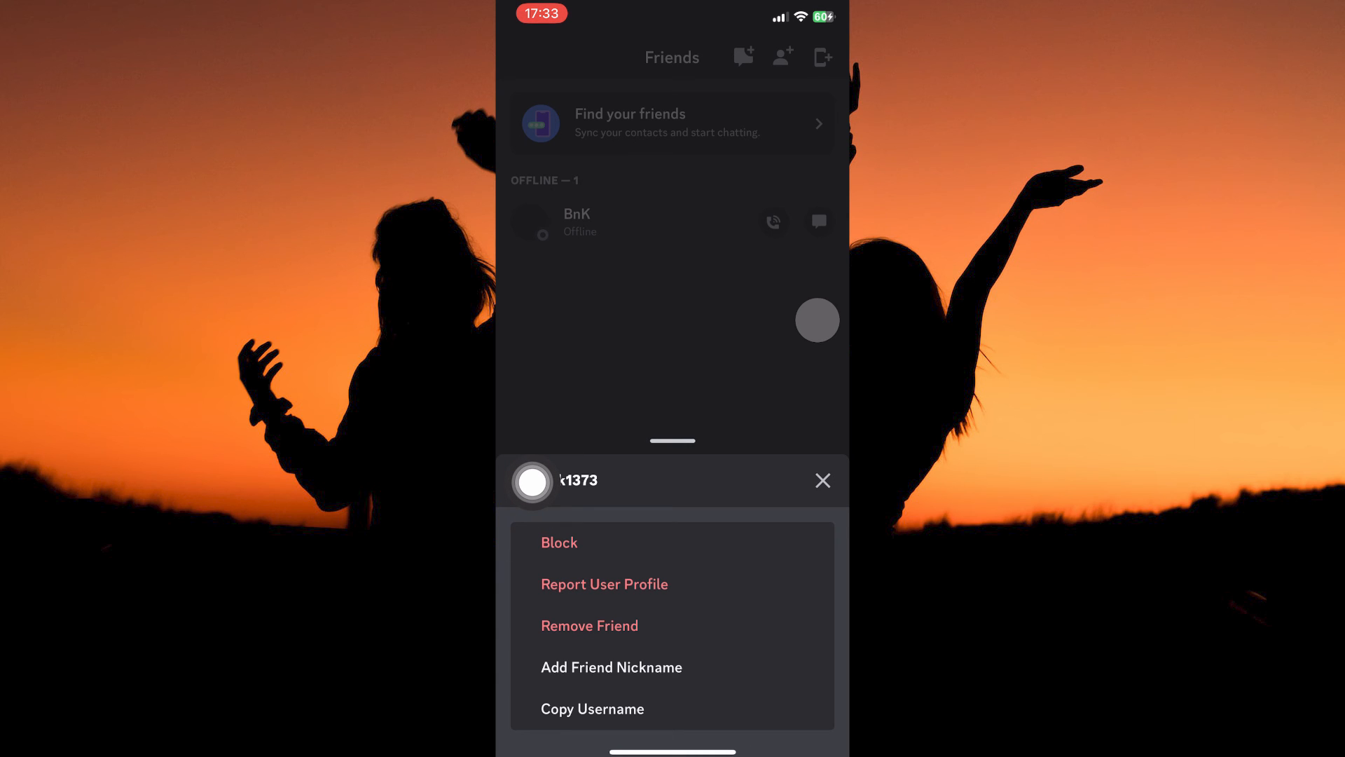
{"action": "left_click", "coordinate": [823, 479]}
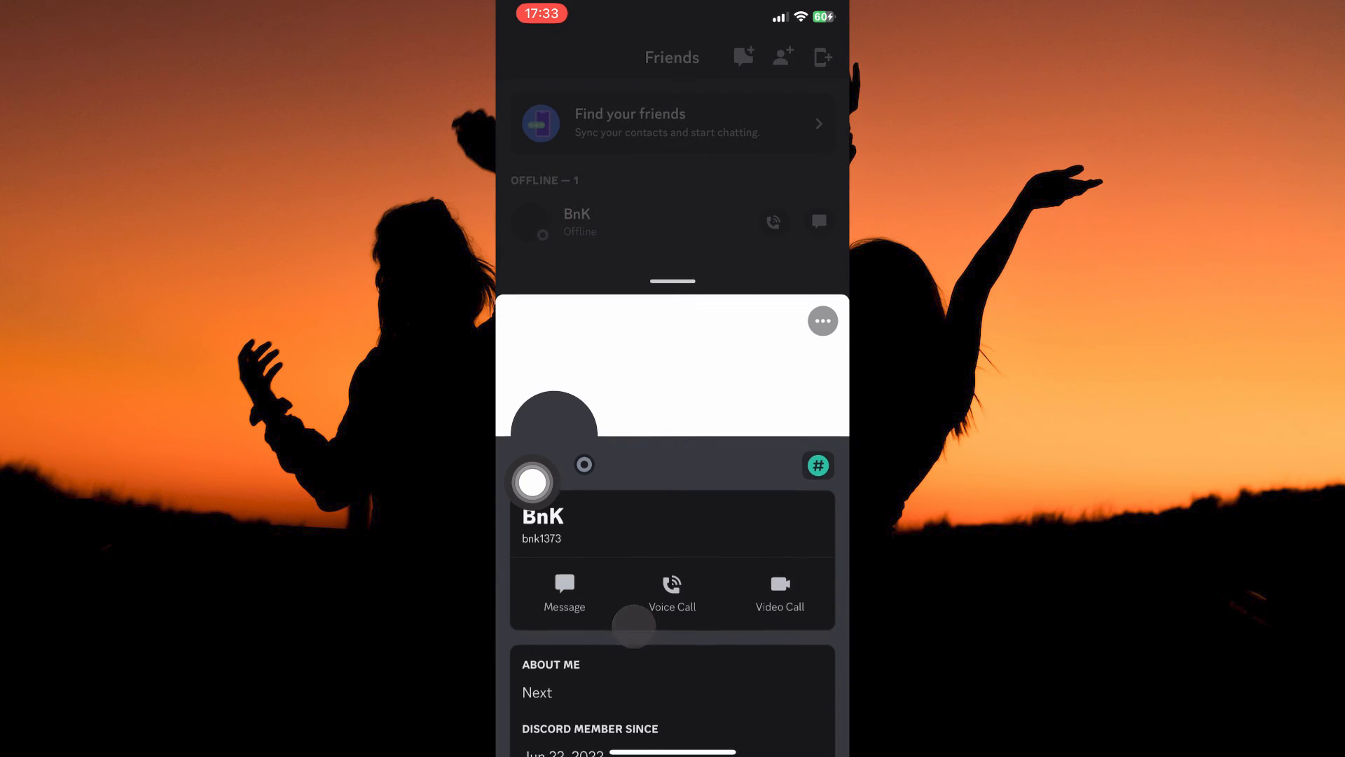